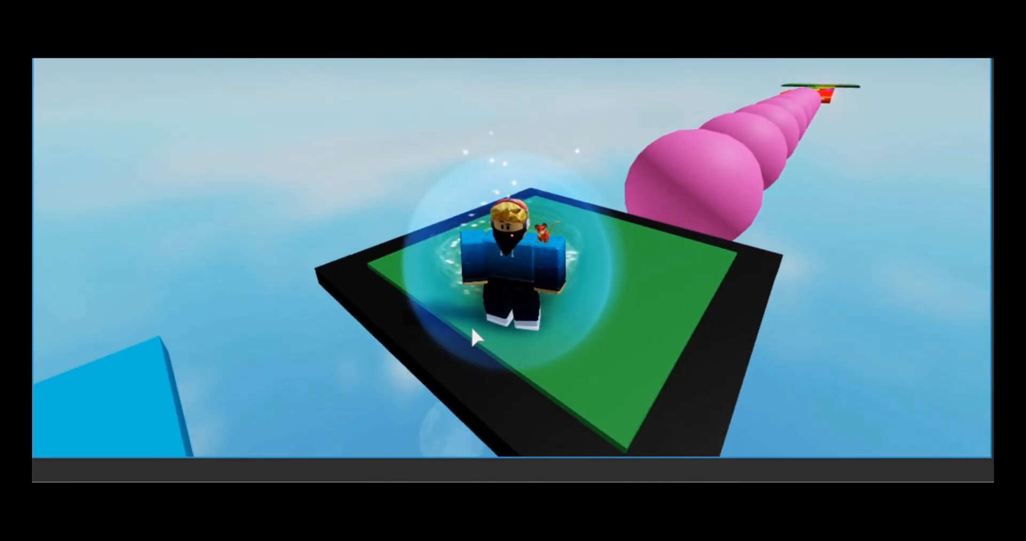
Stop the running playtest and return the obby course to edit mode
{"action": "left_click", "coordinate": [622, 47]}
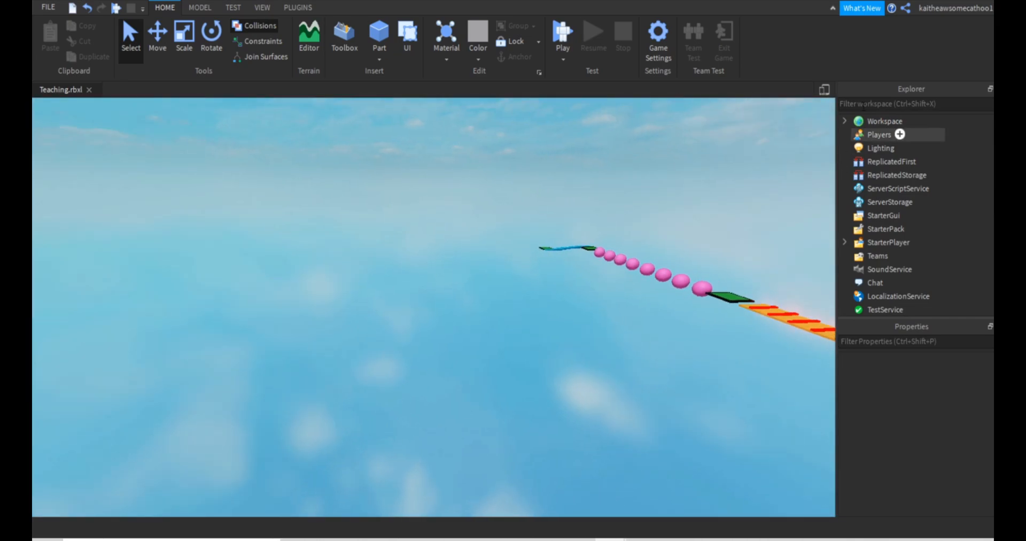
Set the Players service's RespawnTime property to 0
{"action": "left_click", "coordinate": [880, 135]}
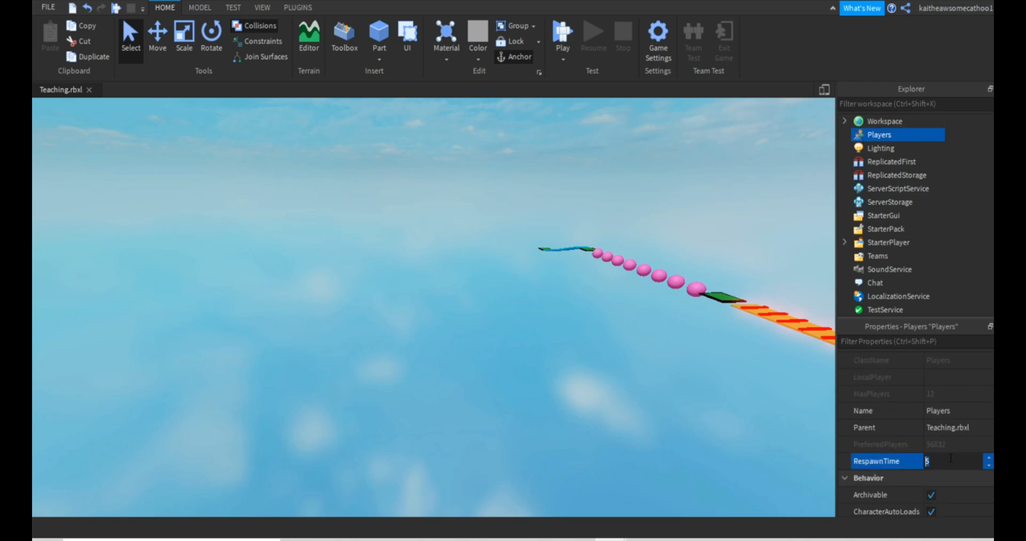
{"action": "type", "text": "0"}
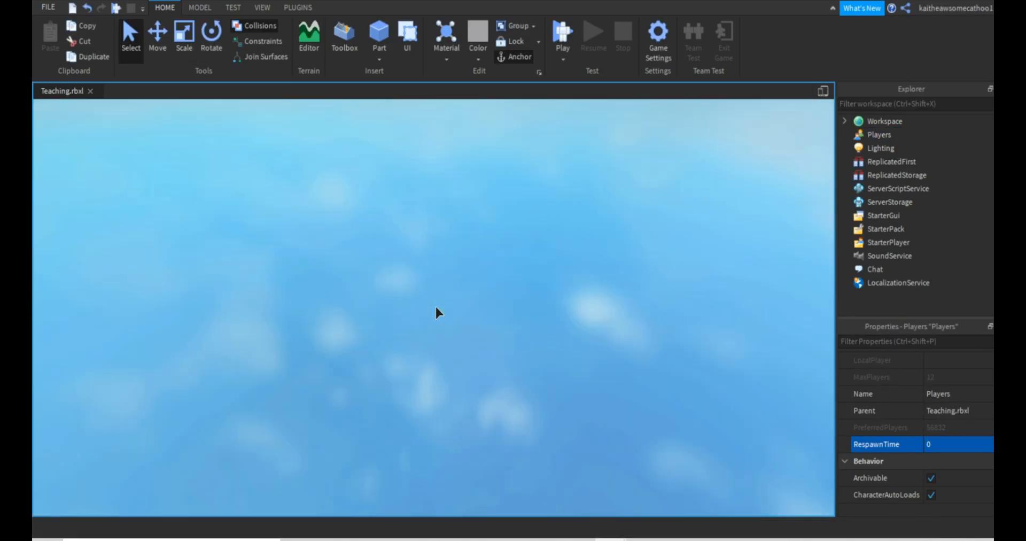
Run a quick playtest of the obby and stop it again
{"action": "left_click", "coordinate": [562, 31]}
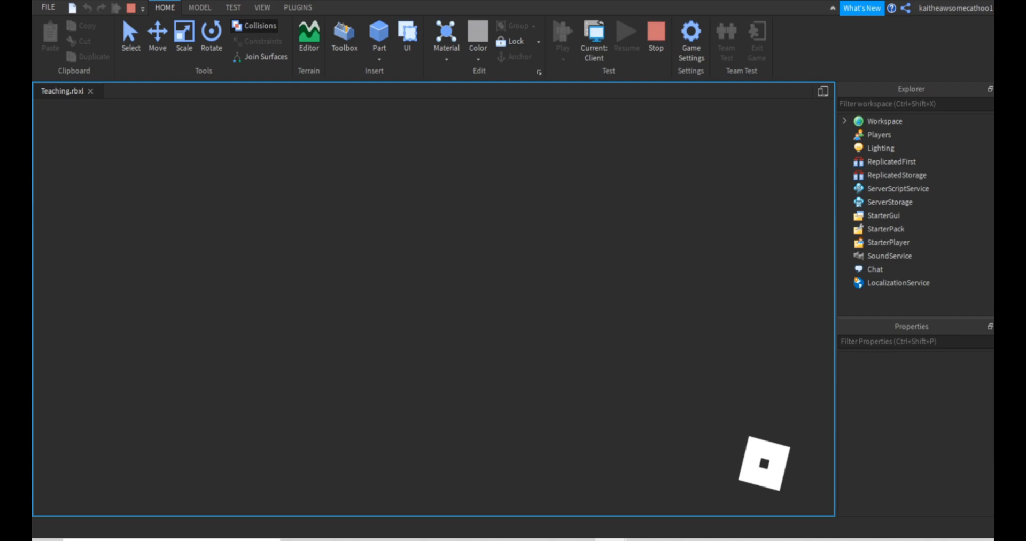
{"action": "left_click", "coordinate": [562, 31]}
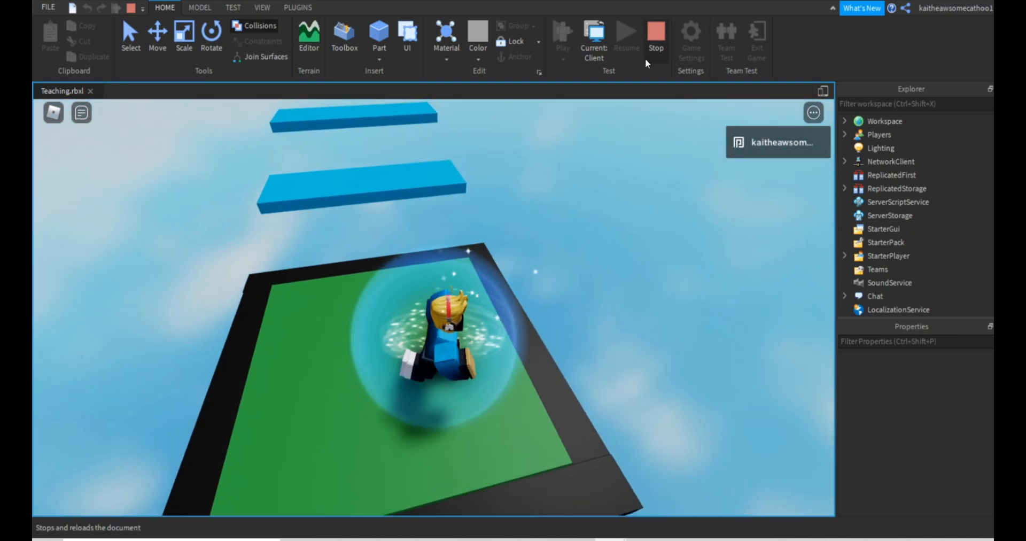
{"action": "left_click", "coordinate": [656, 37]}
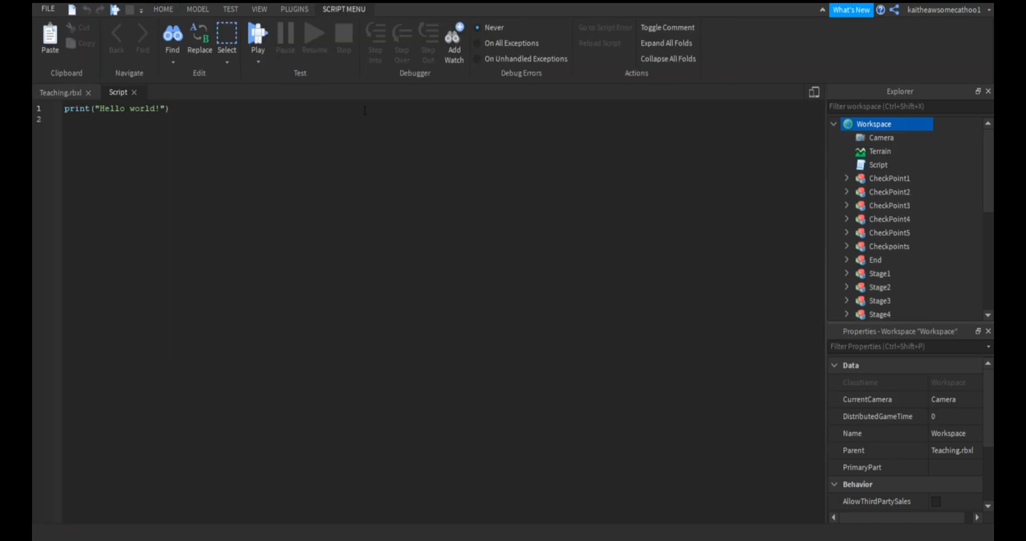
Rename the new Workspace script to InstantDieScript
{"action": "left_click", "coordinate": [878, 165]}
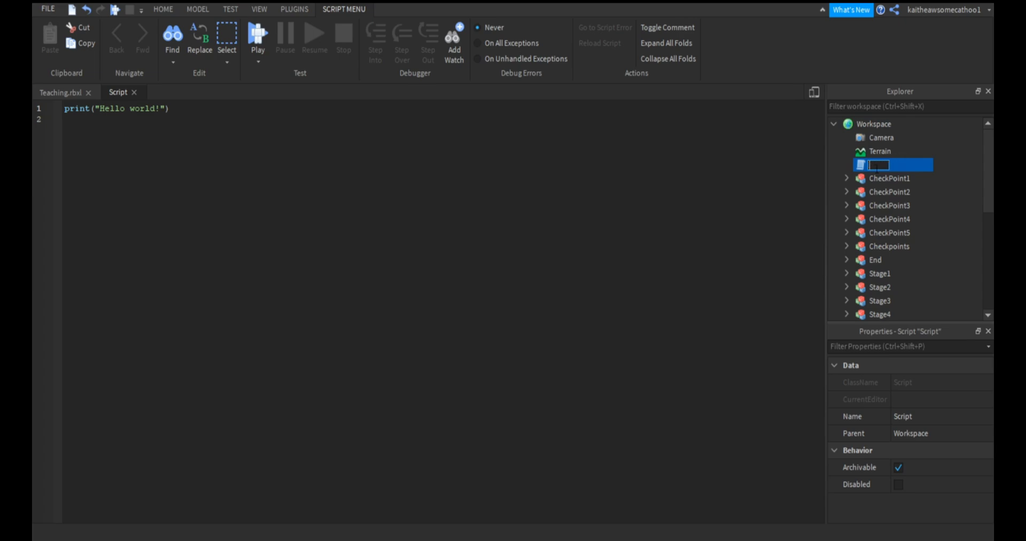
{"action": "type", "text": "InstantDieScript"}
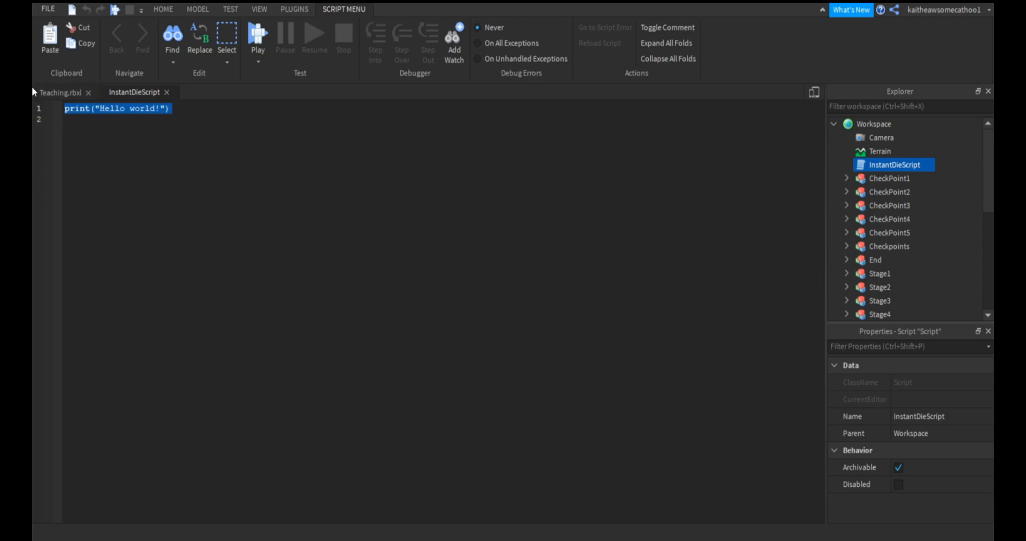
Write game.Players.PlayerAdded:Connect(function(plr) as the script's first line
{"action": "type", "text": "game.Players"}
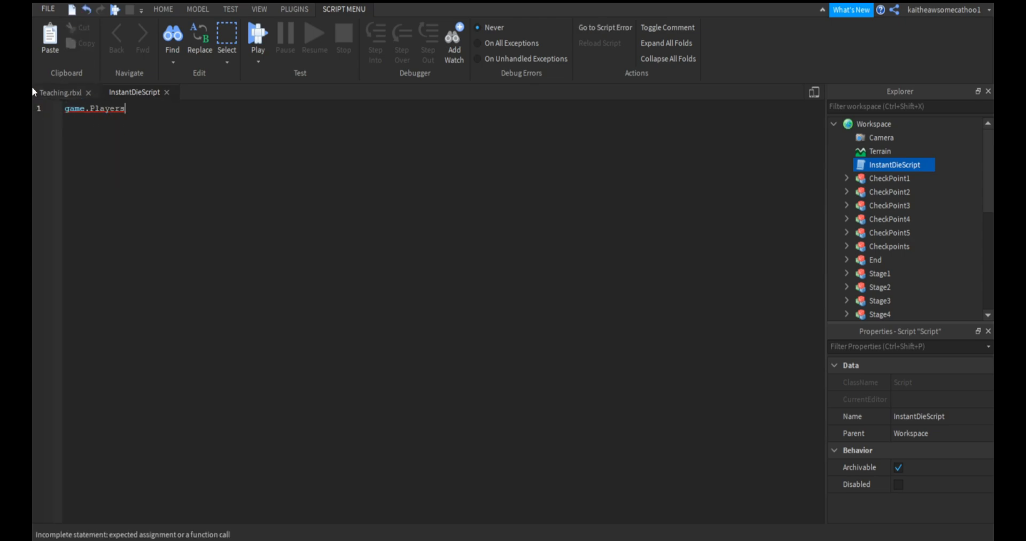
{"action": "key", "text": "Backspace"}
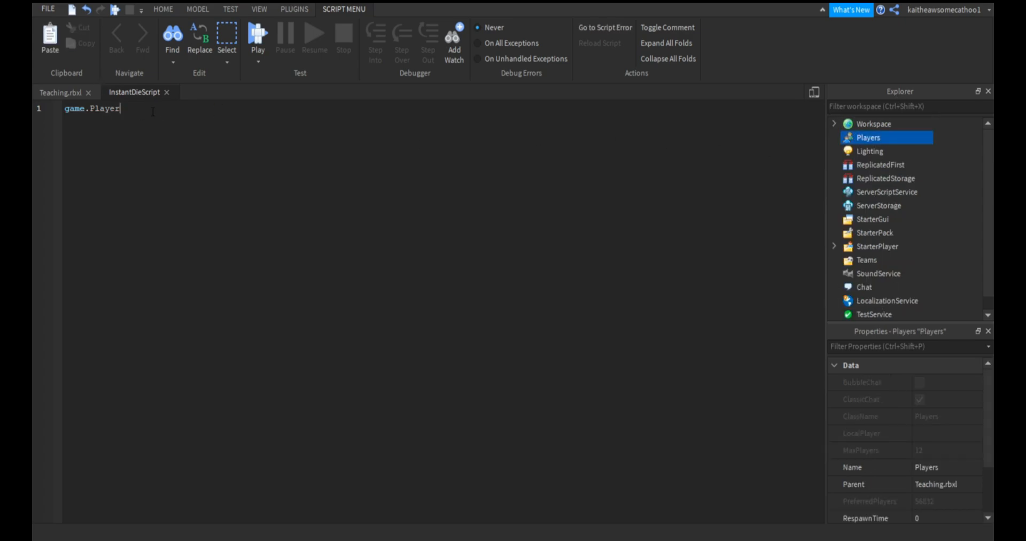
{"action": "type", "text": "s.PlayerAdded"}
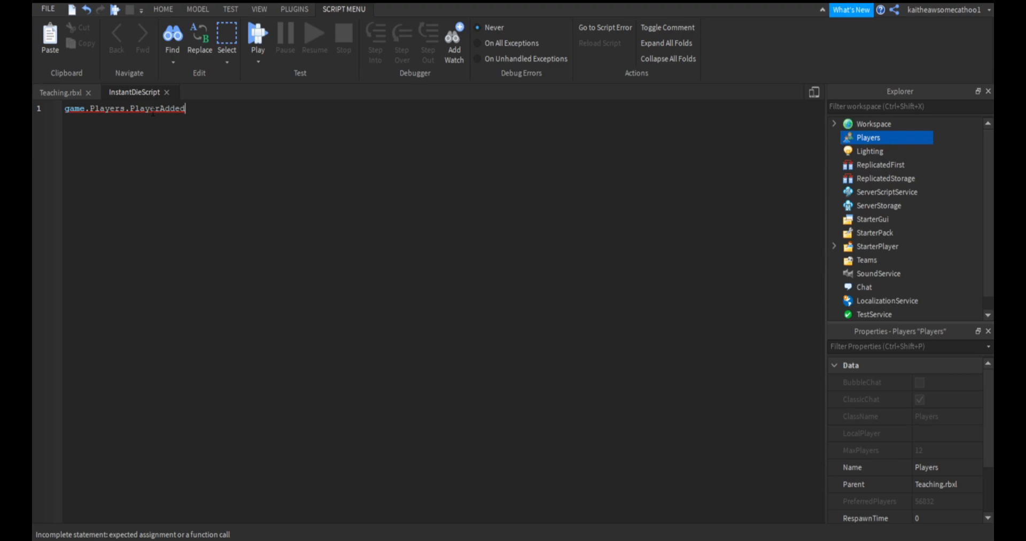
{"action": "type", "text": ":Connect(function("}
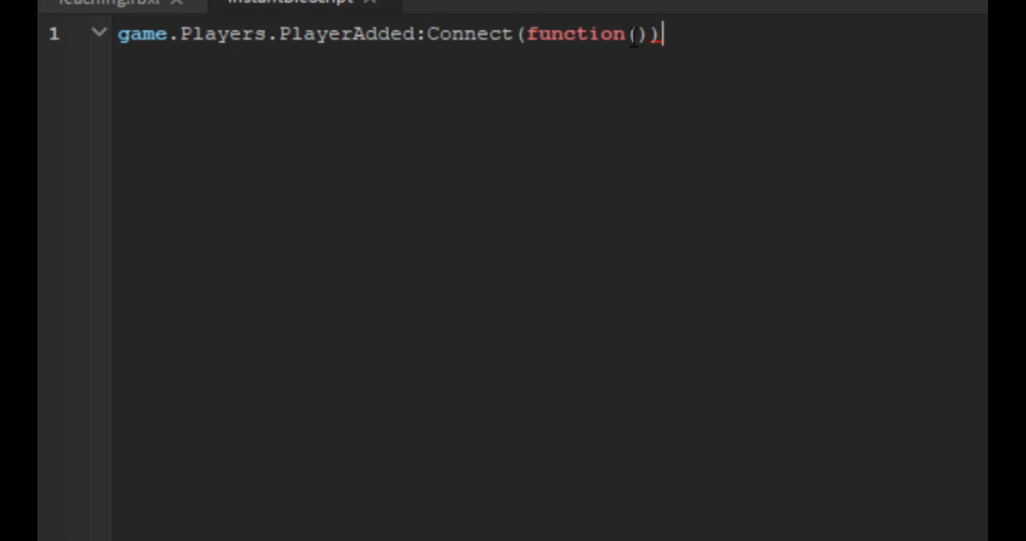
{"action": "type", "text": "plr"}
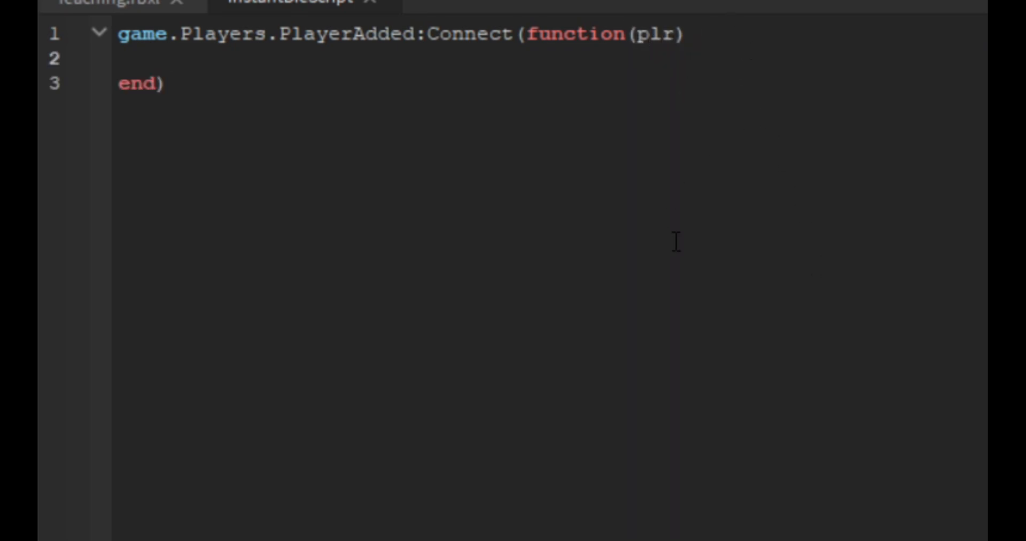
Inside it, add plr.CharacterAdded:Connect(function(chr)
{"action": "type", "text": "p"}
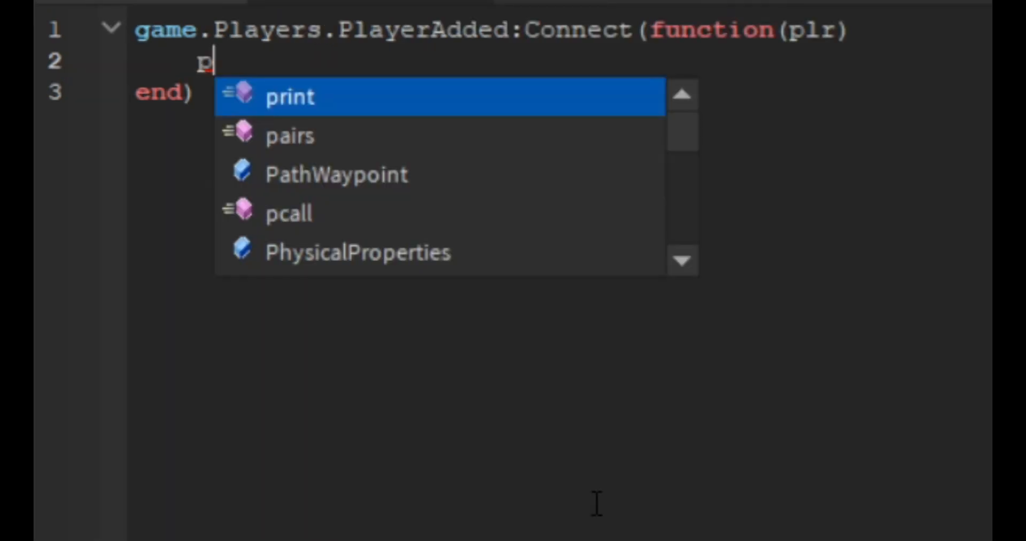
{"action": "type", "text": "lr.Charea"}
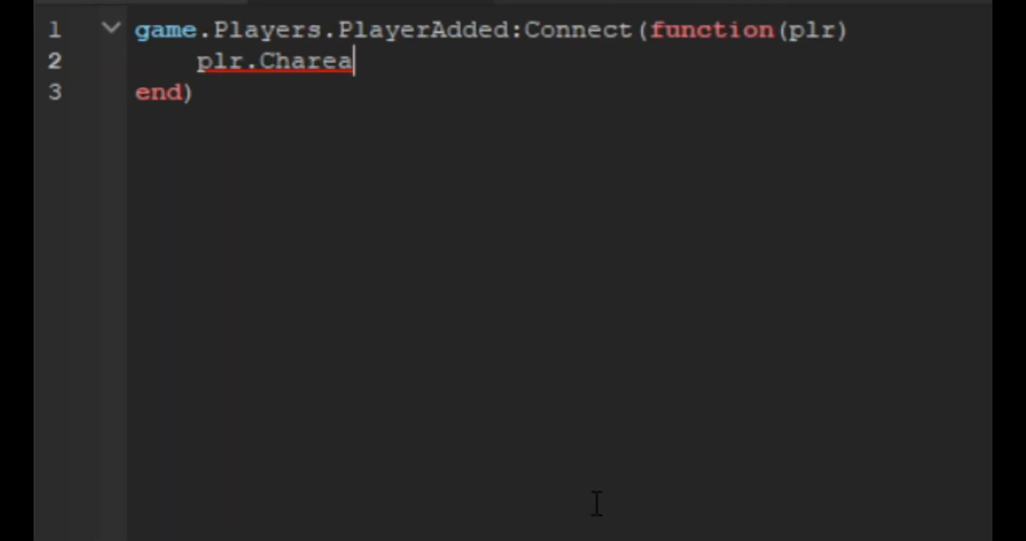
{"action": "key", "text": "BackSpace"}
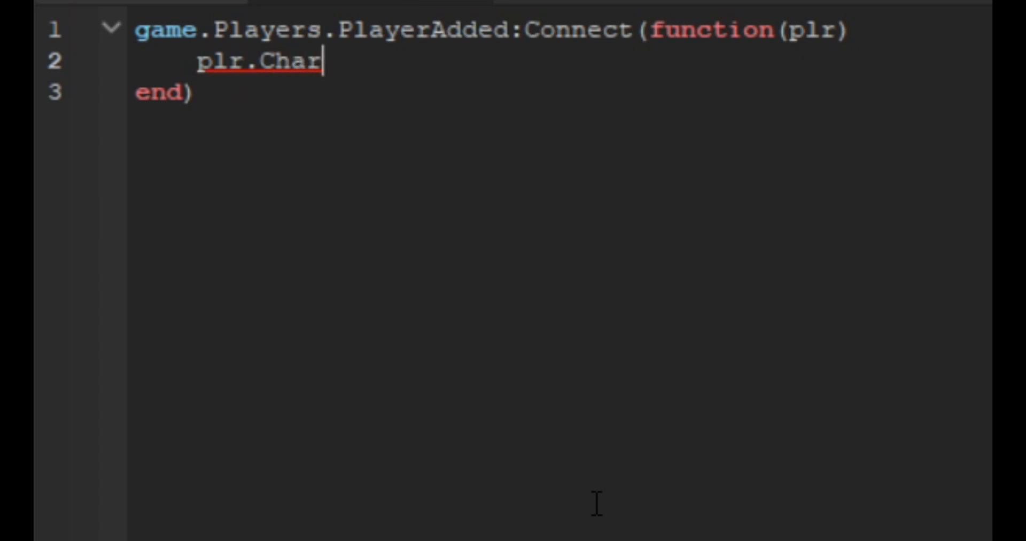
{"action": "type", "text": "acterAdded"}
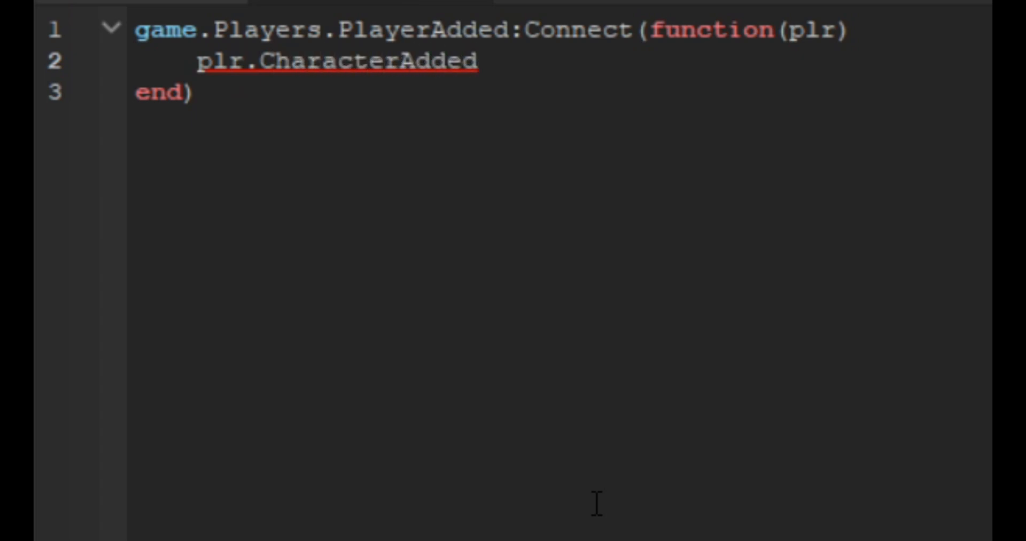
{"action": "type", "text": ":Connect"}
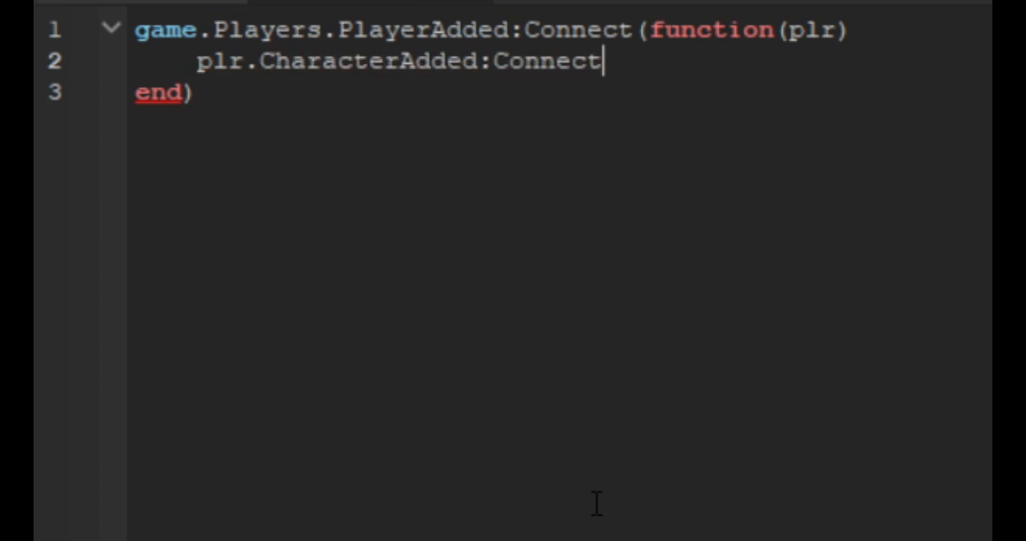
{"action": "type", "text": "(function)"}
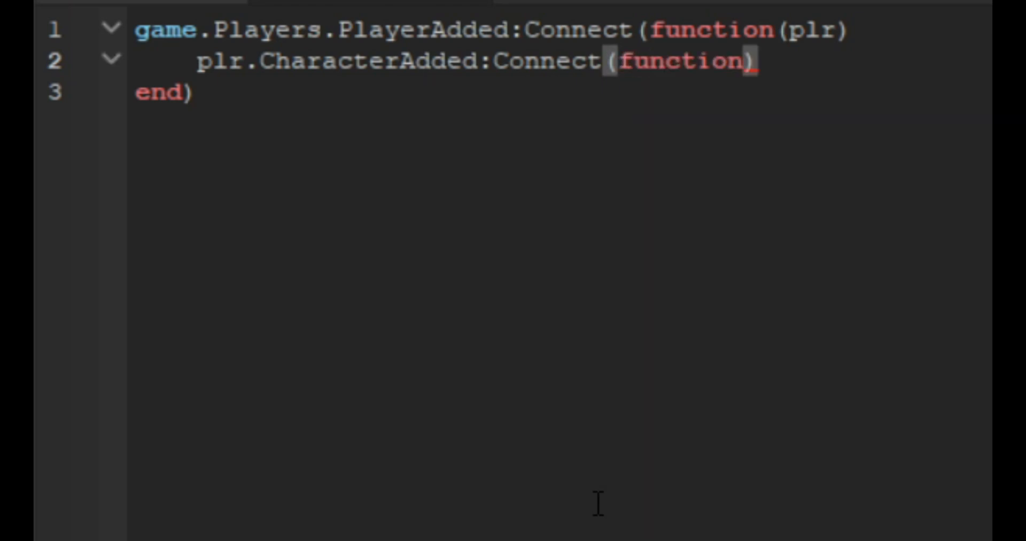
{"action": "type", "text": "cher"}
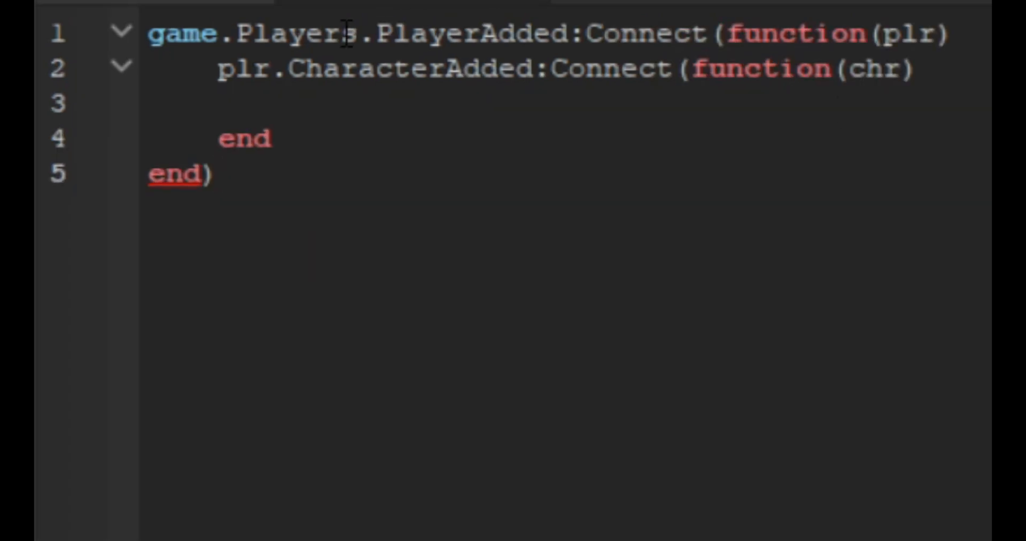
Add repeat wait() until chr:Humanoid and close the inner end with a parenthesis
{"action": "type", "text": "repeat"}
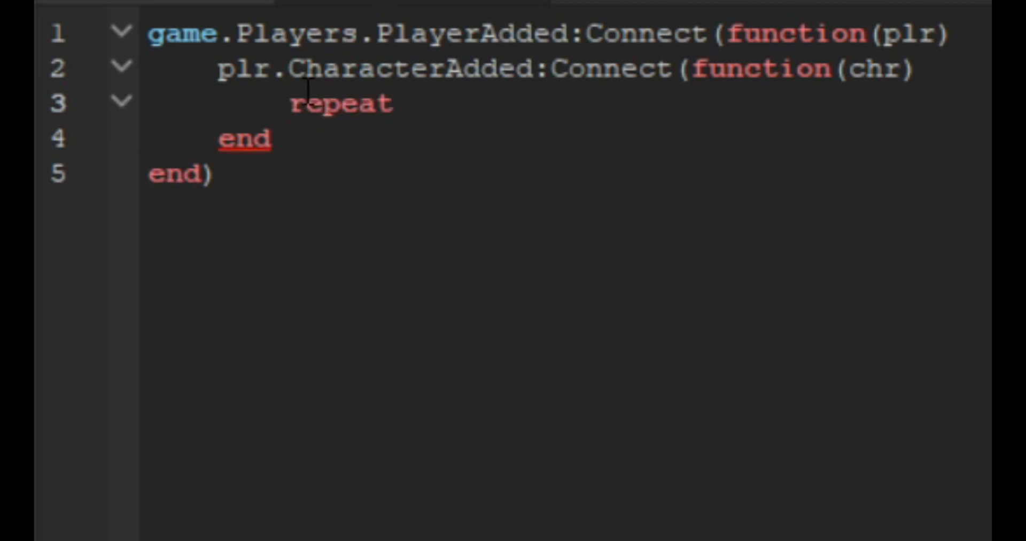
{"action": "type", "text": "wait() until chr:H"}
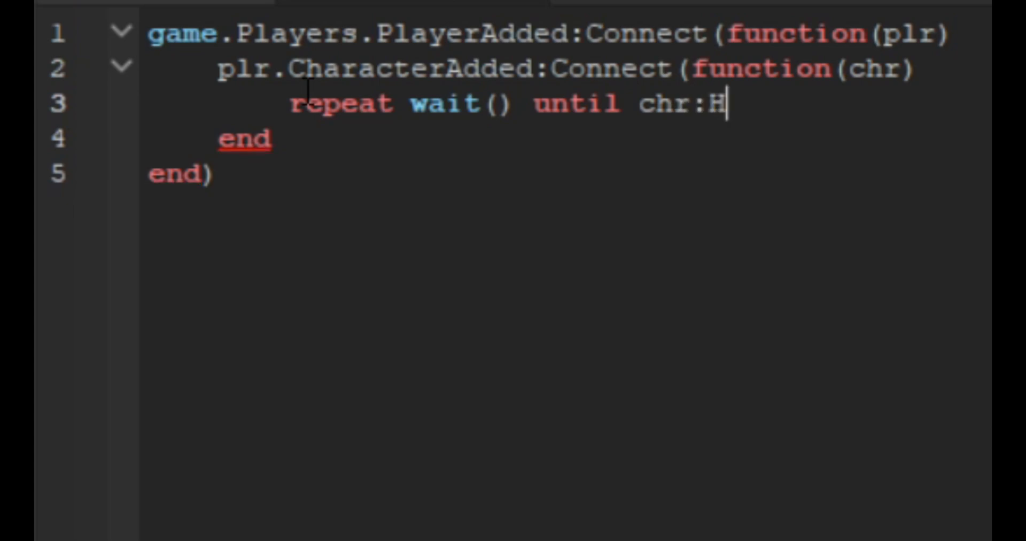
{"action": "type", "text": "umanoid"}
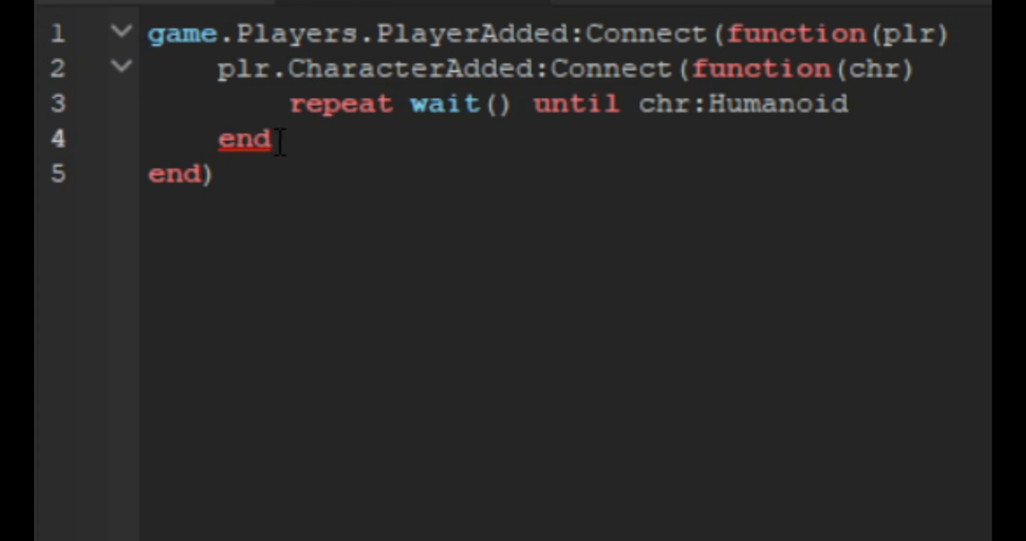
{"action": "type", "text": ")"}
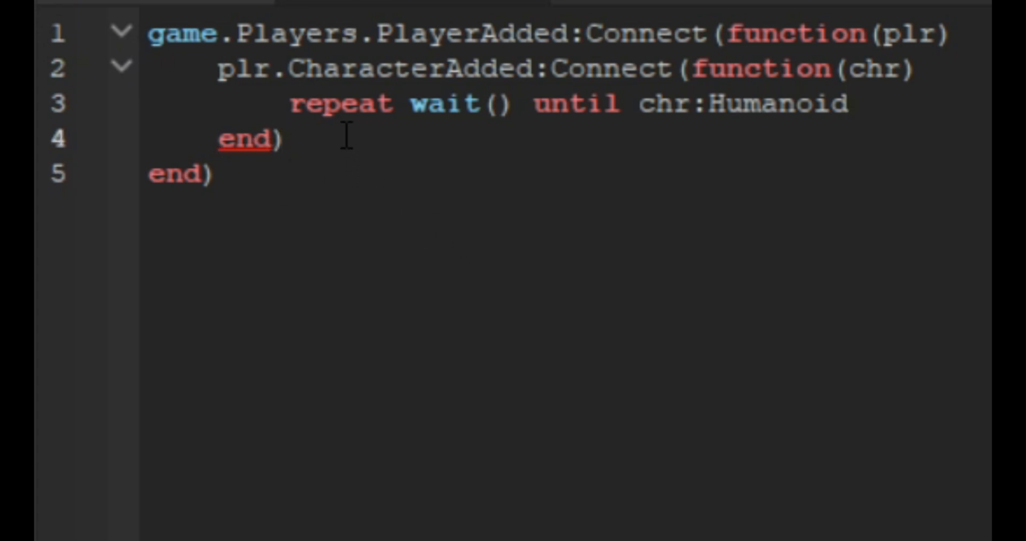
{"action": "mouse_move", "coordinate": [964, 103]}
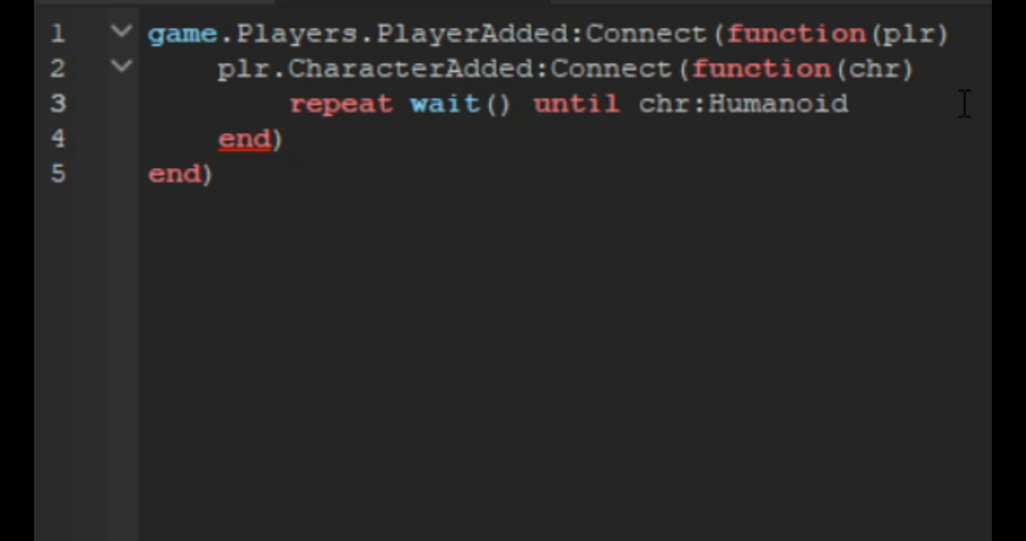
{"action": "type", "text": "()"}
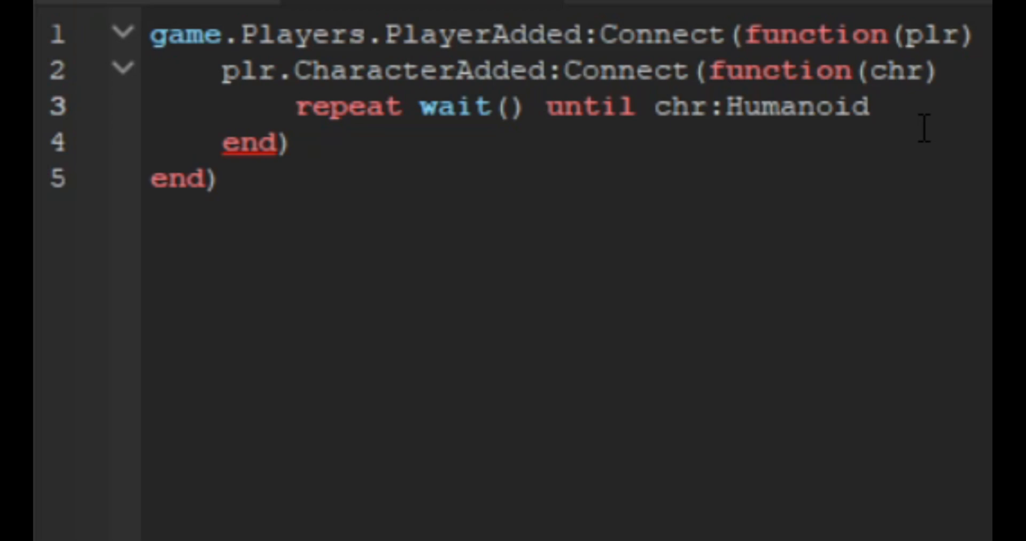
{"action": "type", "text": "char"}
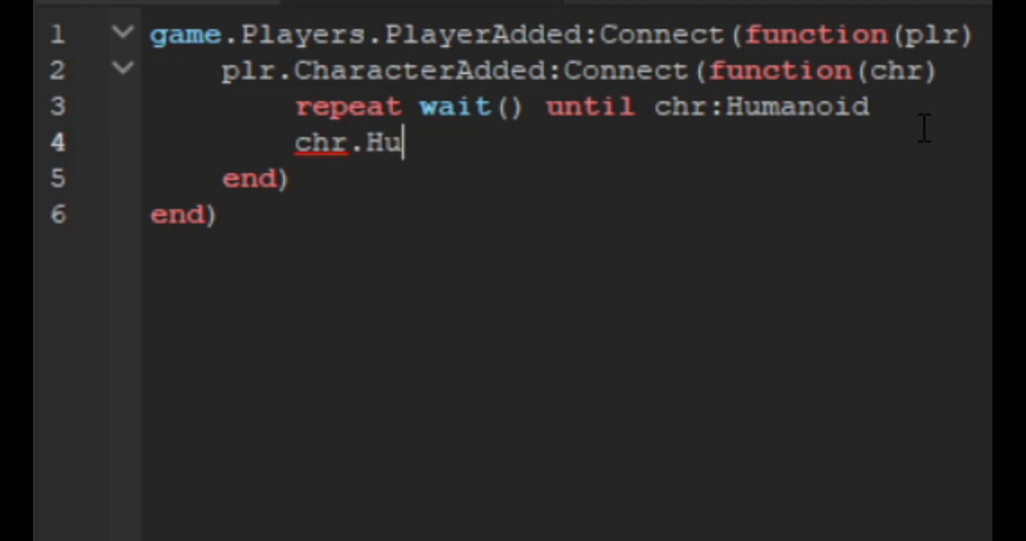
Add the line chr.Humanoid.Died:Connect(function() inside the CharacterAdded handler
{"action": "type", "text": "manoid."}
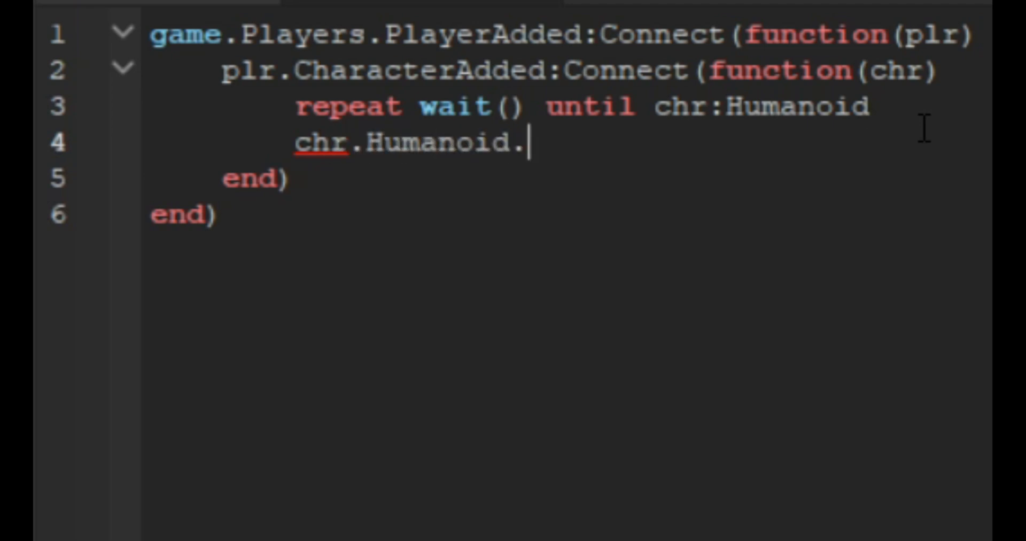
{"action": "type", "text": "Died:Co"}
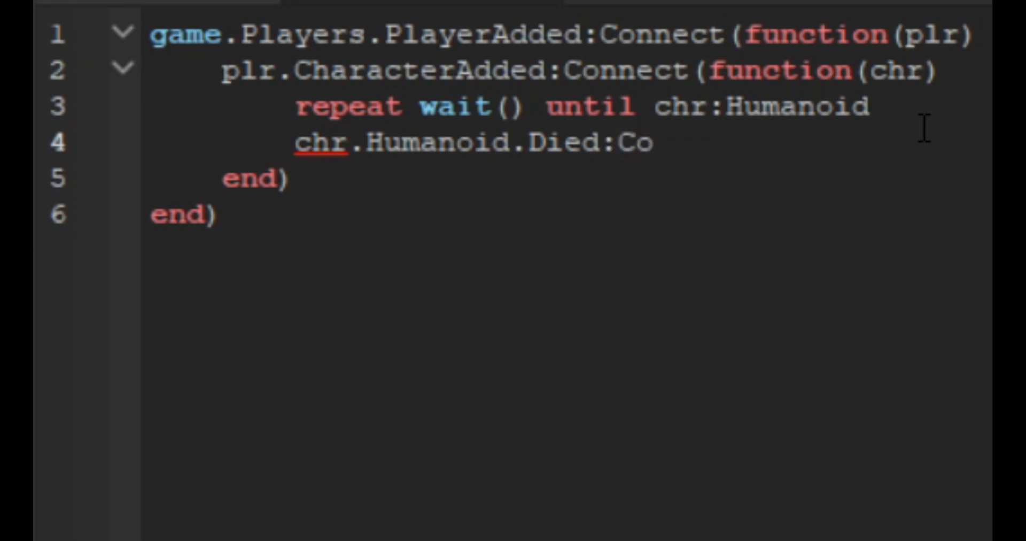
{"action": "type", "text": "nnect(fu"}
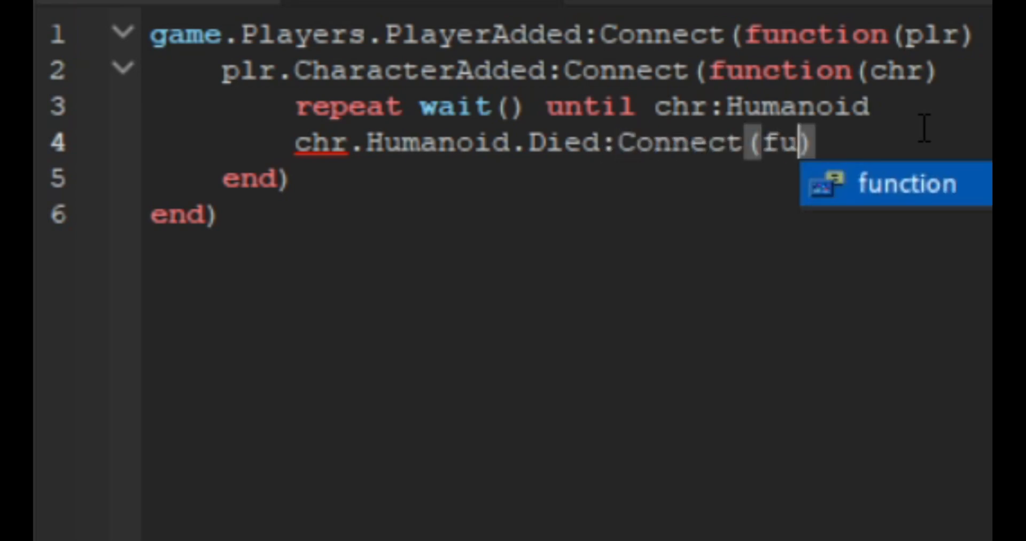
{"action": "key", "text": "Tab"}
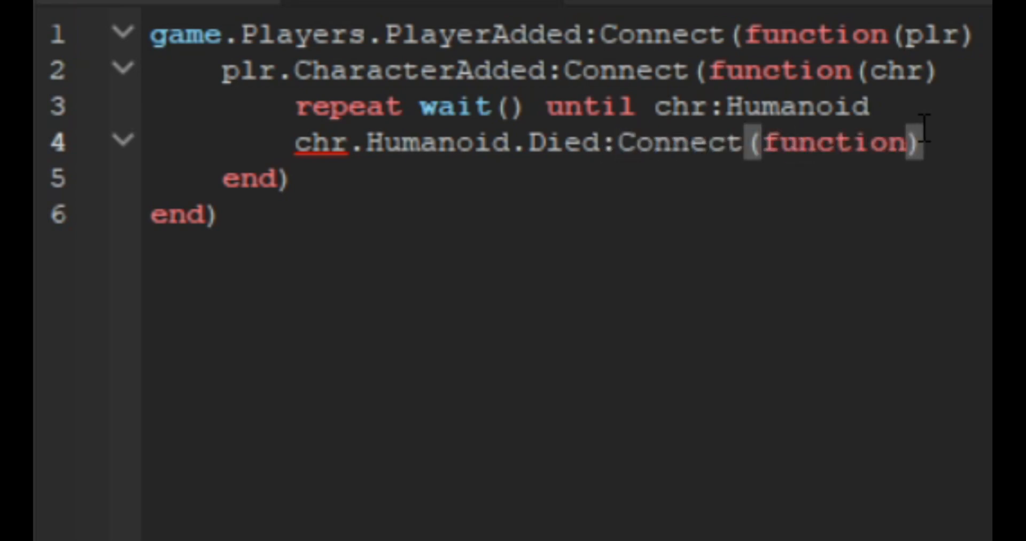
{"action": "type", "text": "("}
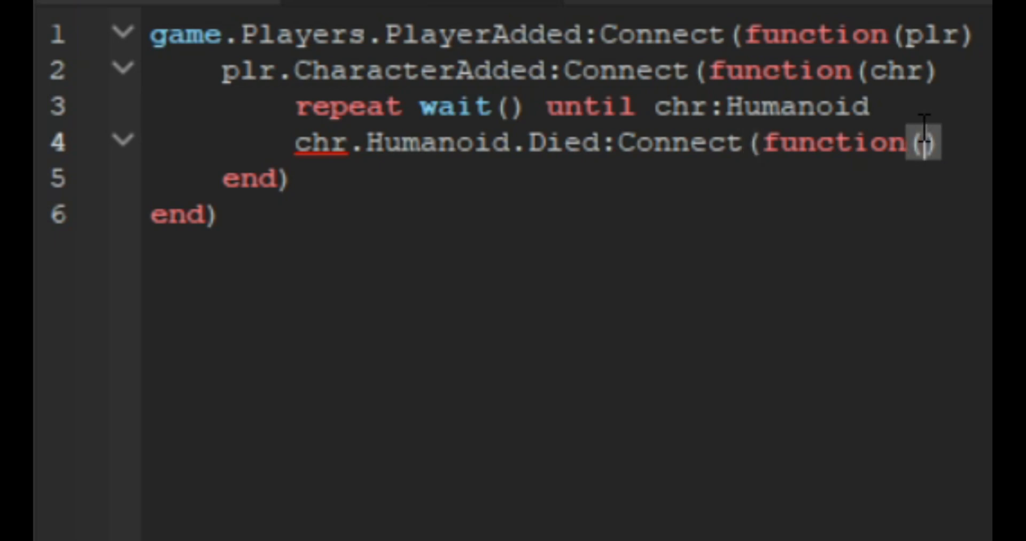
Call plr:LoadCharacter in the Died handler's body
{"action": "type", "text": "pl"}
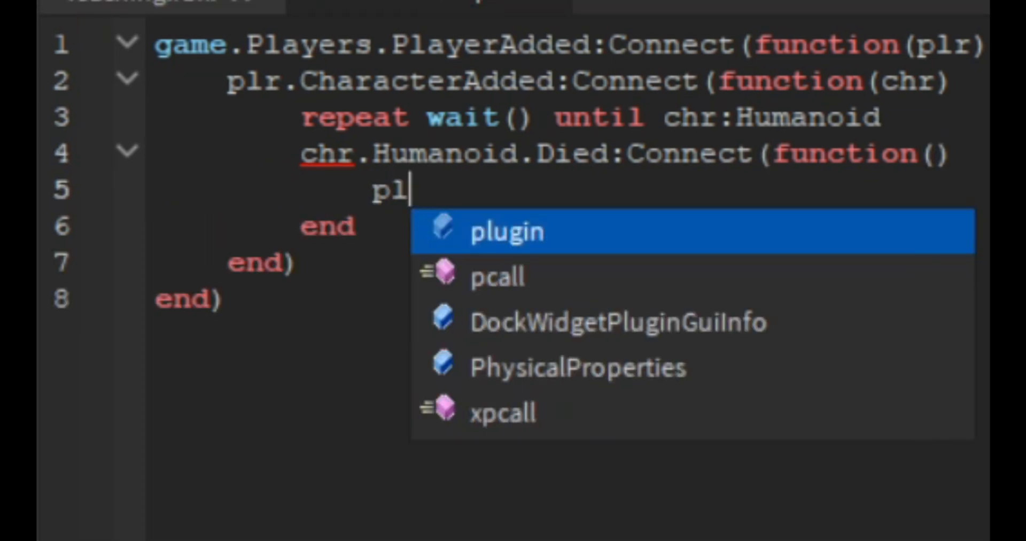
{"action": "type", "text": "r:"}
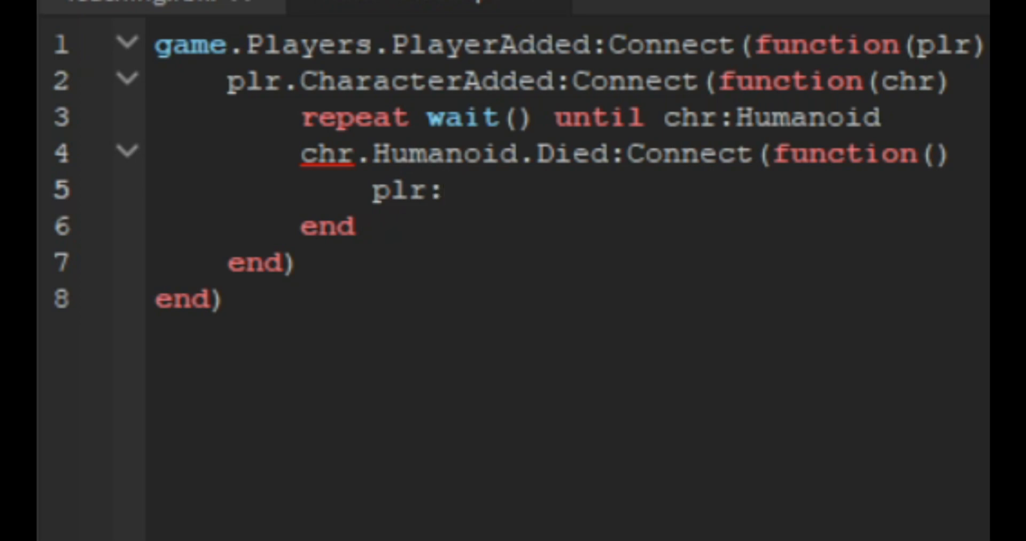
{"action": "type", "text": "LoadCharacte"}
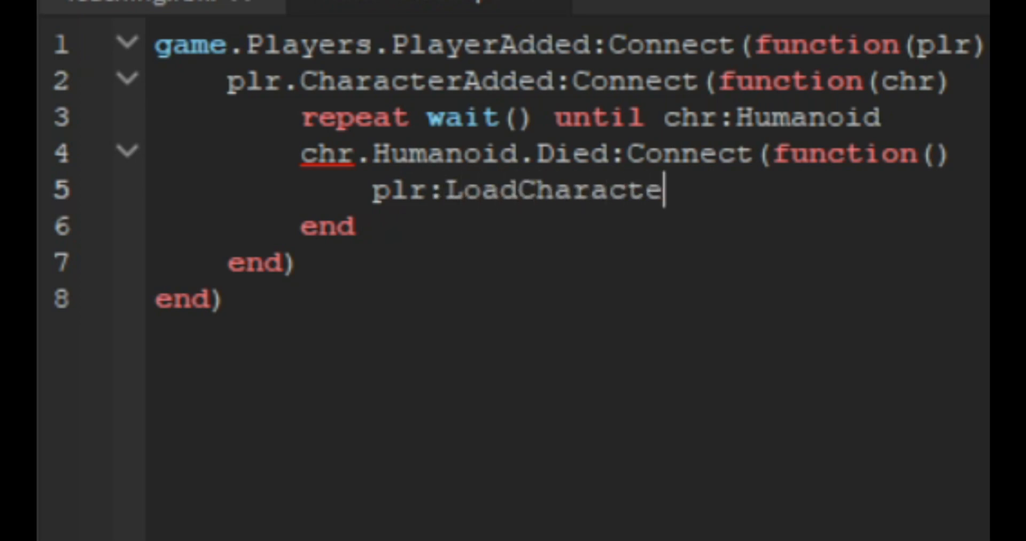
{"action": "type", "text": "r"}
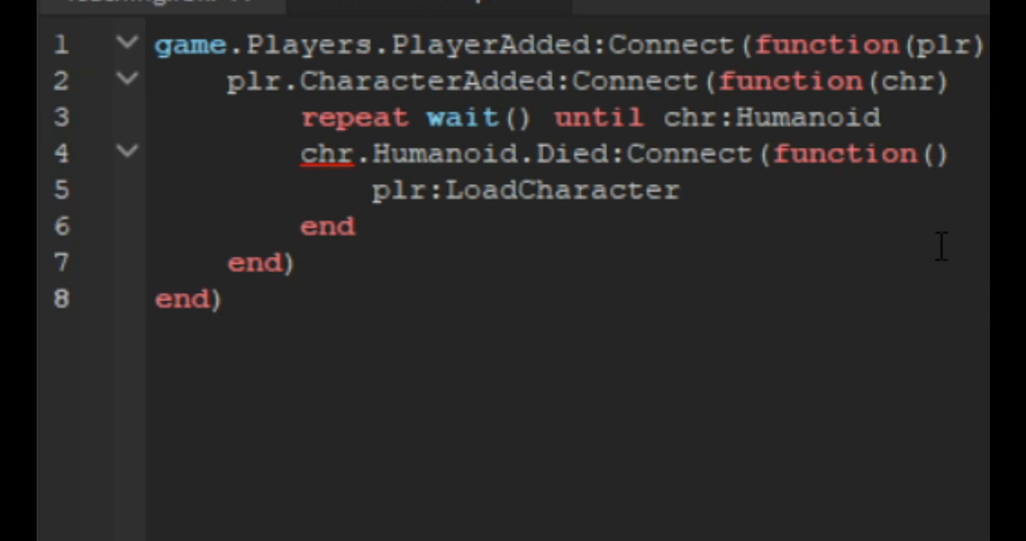
{"action": "mouse_move", "coordinate": [759, 269]}
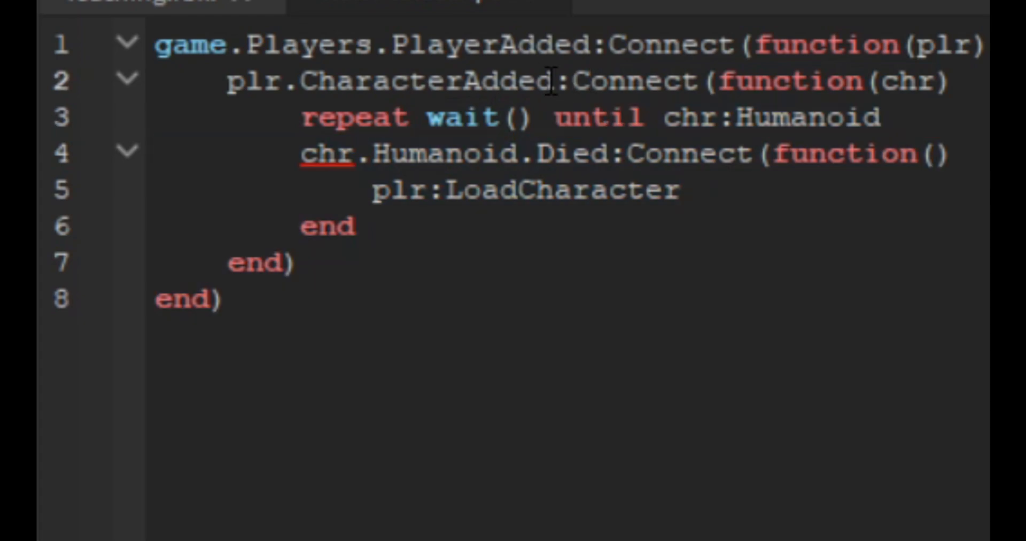
{"action": "mouse_move", "coordinate": [804, 216]}
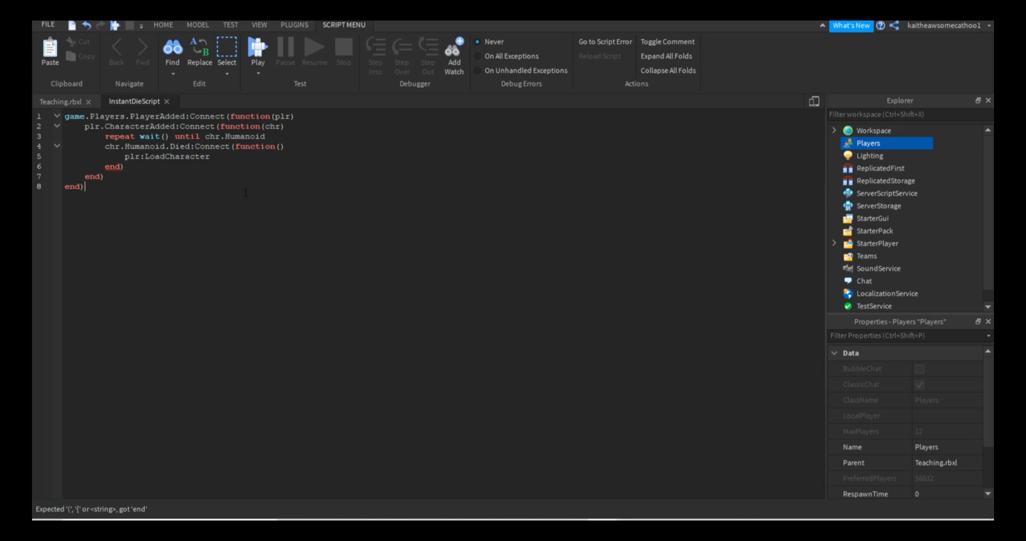
Complete plr:LoadCharacter() with parentheses and set Players RespawnTime to 5
{"action": "type", "text": "()"}
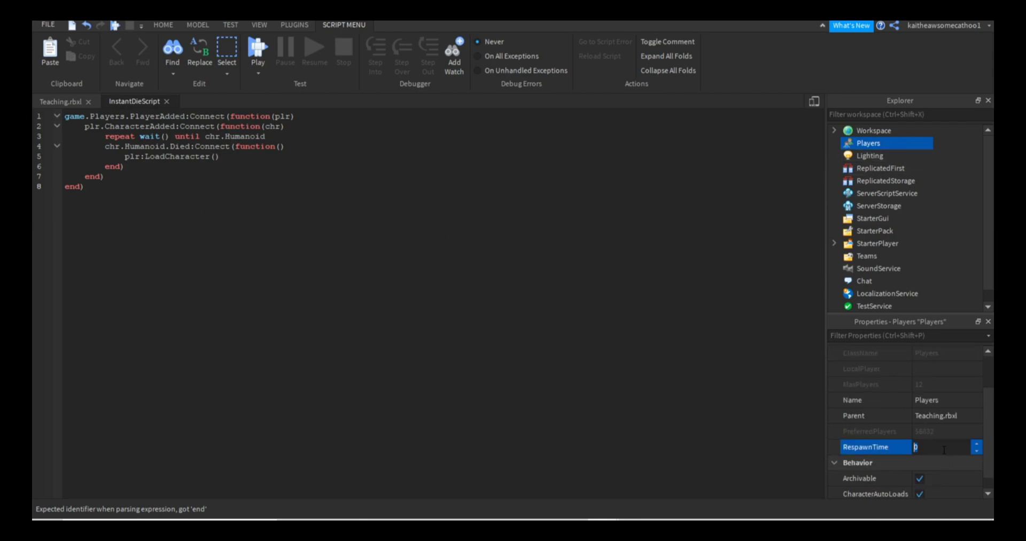
{"action": "type", "text": "5"}
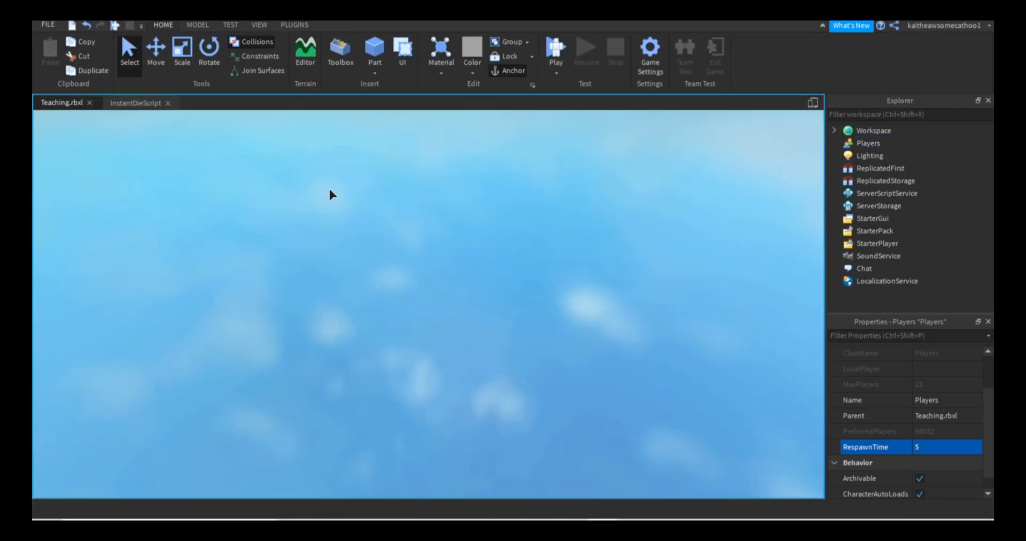
Start a playtest from the Teaching.rbxl tab to check the instant respawn
{"action": "left_click", "coordinate": [555, 52]}
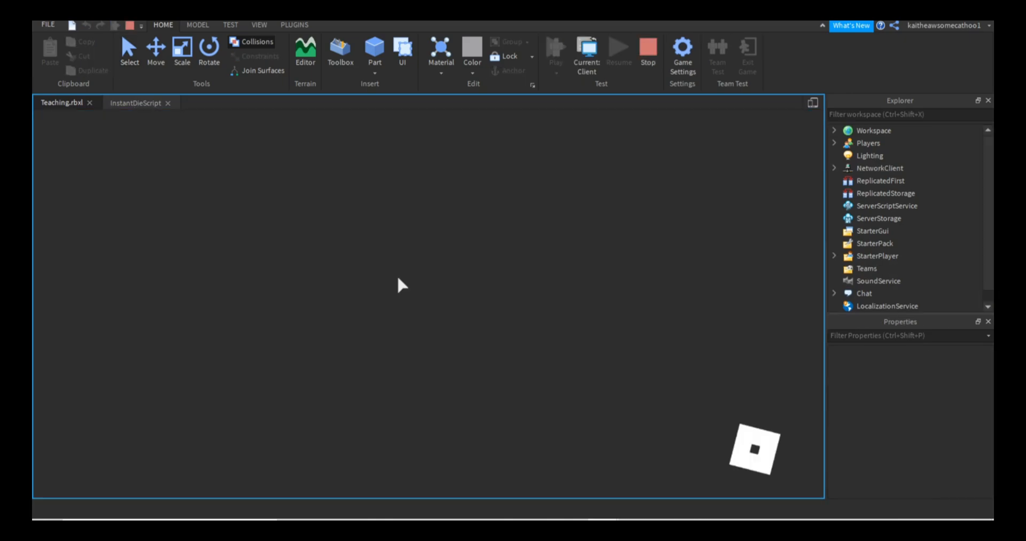
{"action": "left_click", "coordinate": [582, 47]}
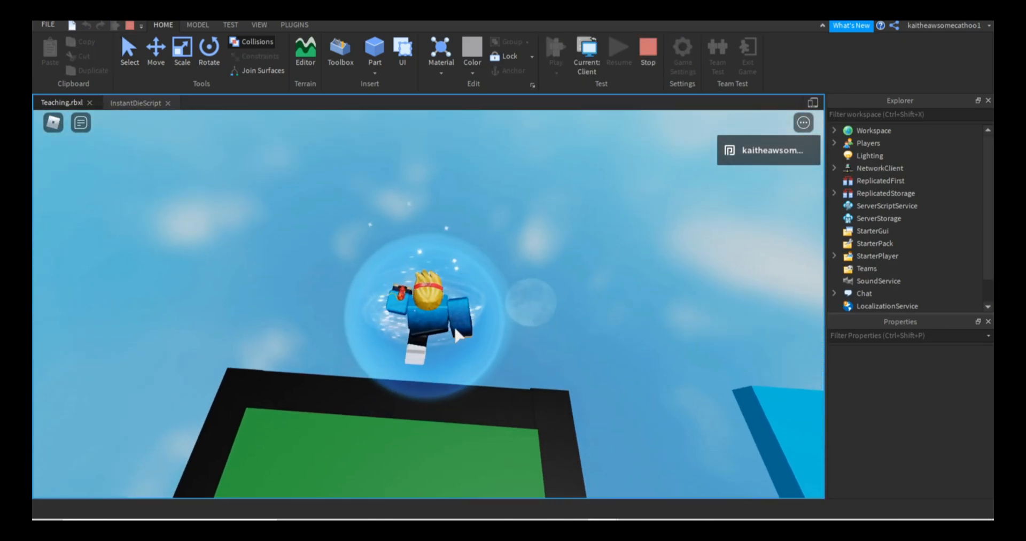